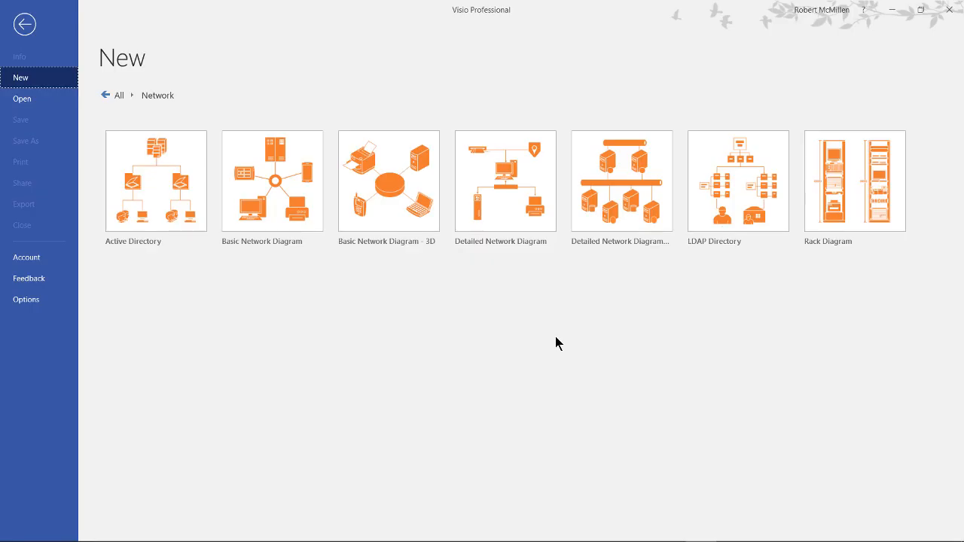
mouse_move(334, 229)
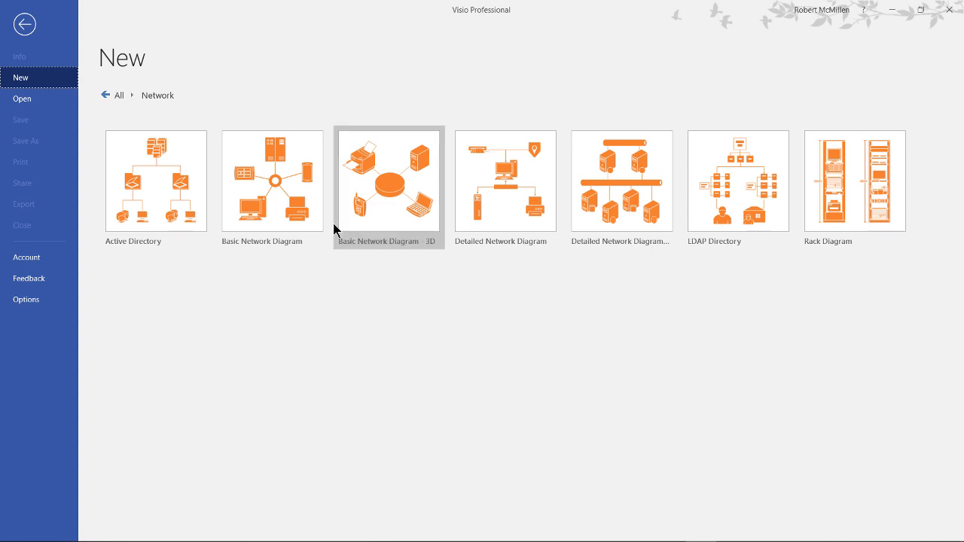
mouse_move(304, 211)
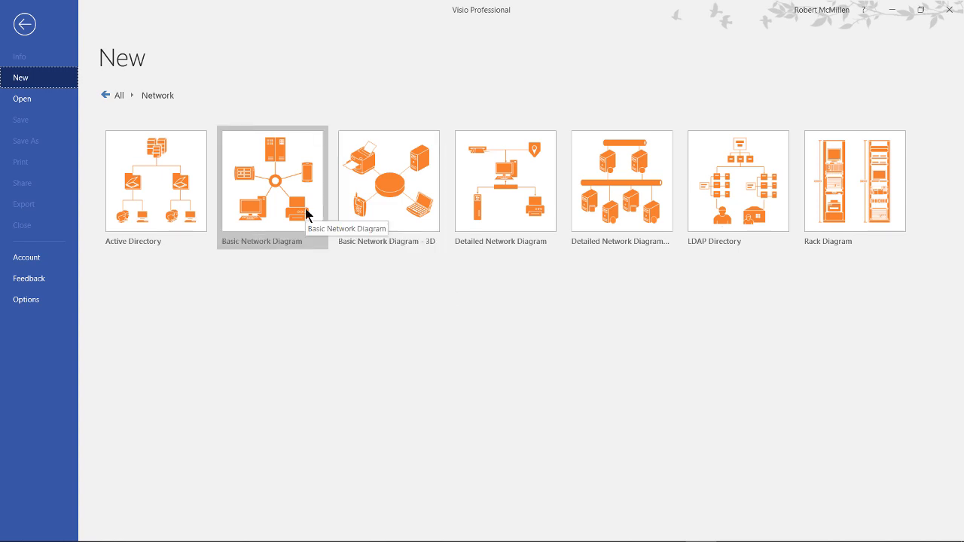
mouse_move(401, 208)
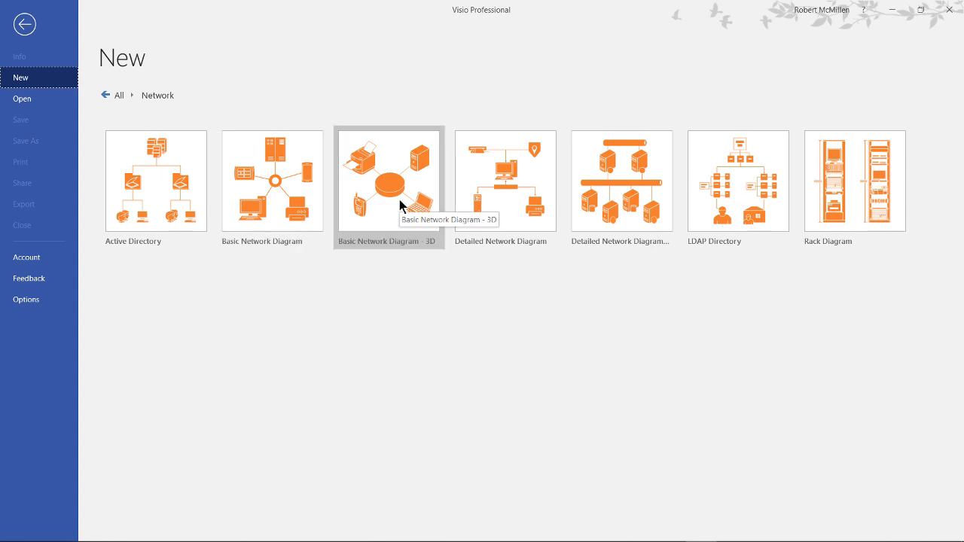
- Preview the Basic Network Diagram - 3D template from the Network category
click(389, 181)
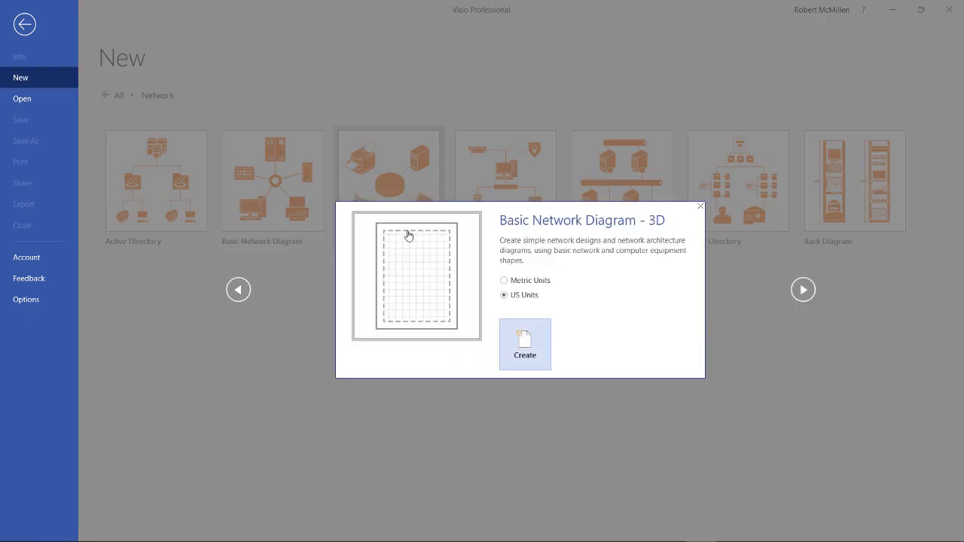
- Create the 3D network drawing and browse its Computers, Quick Shapes and Network and Peripherals stencils
click(525, 344)
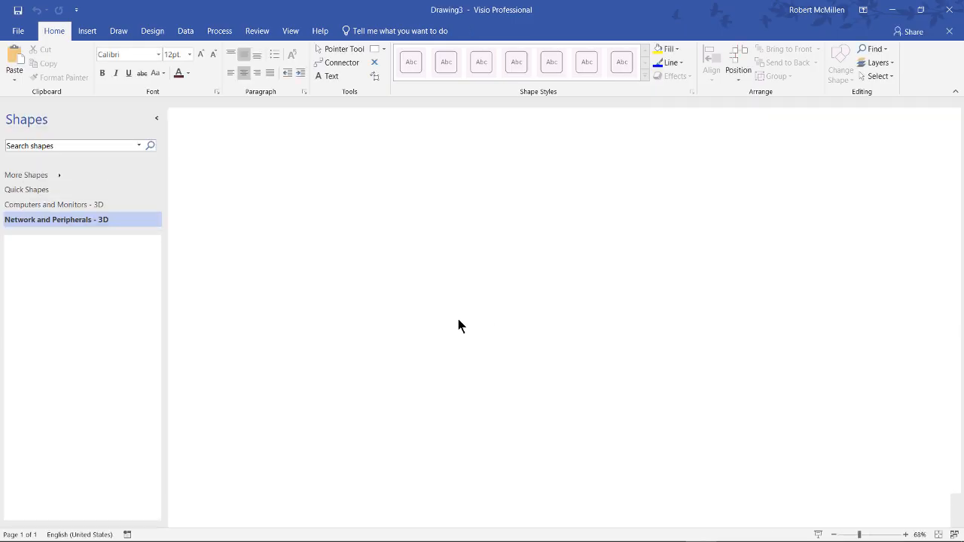
click(57, 220)
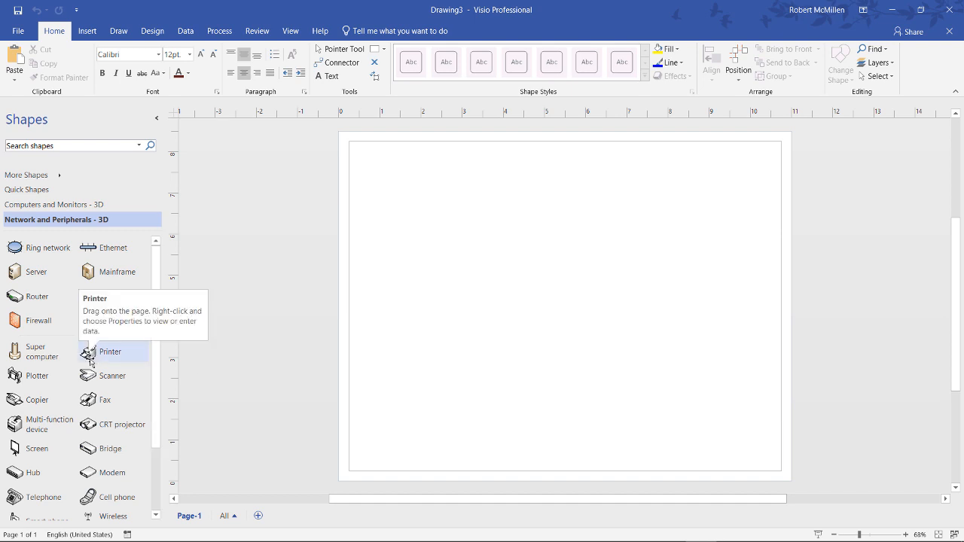
mouse_move(36, 353)
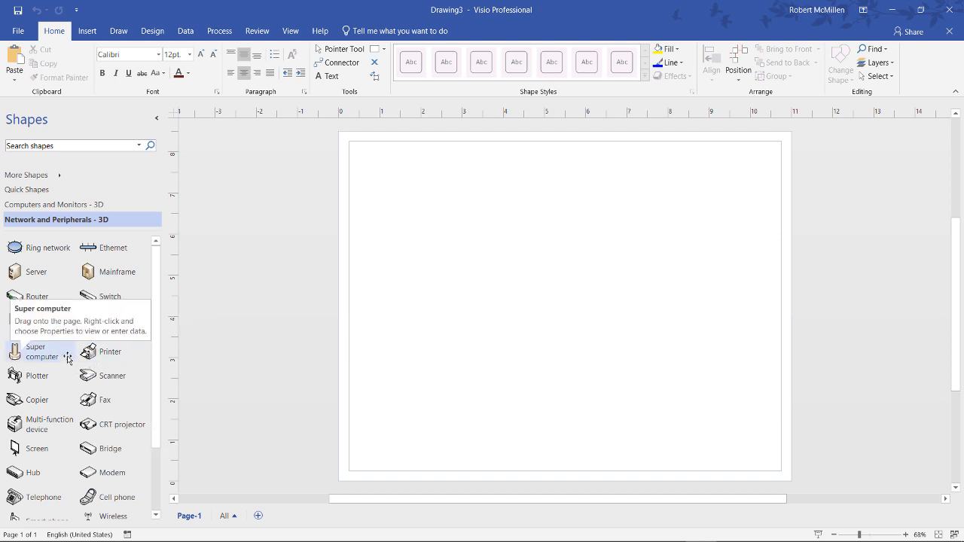
click(58, 205)
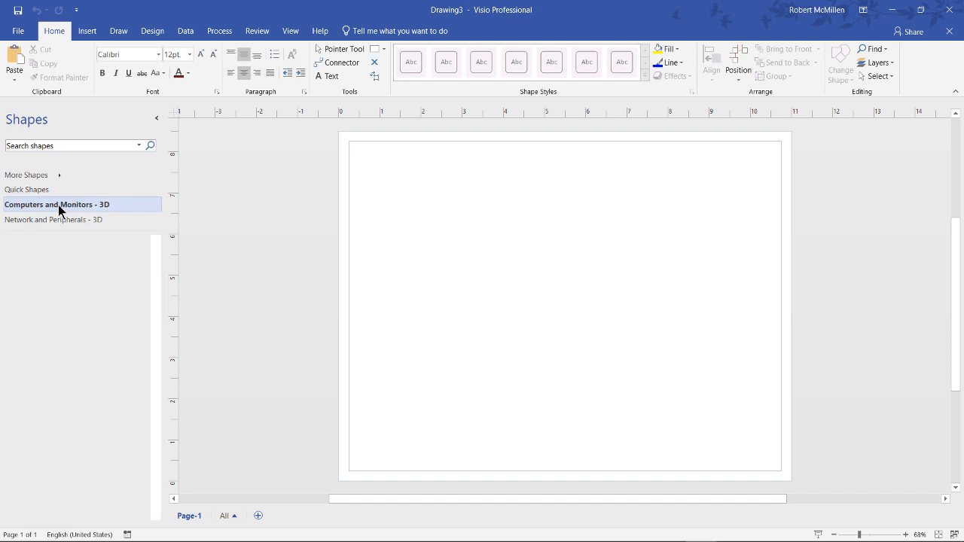
click(57, 205)
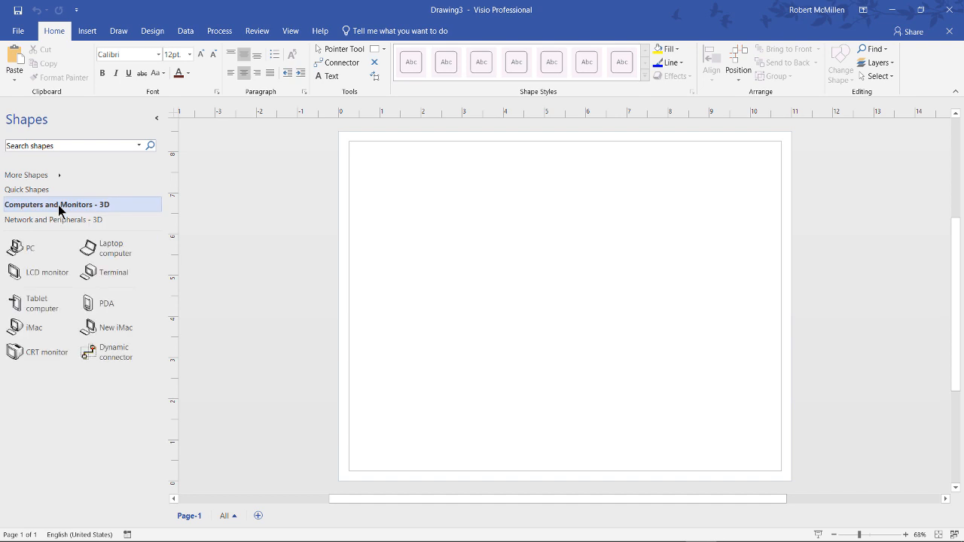
click(28, 190)
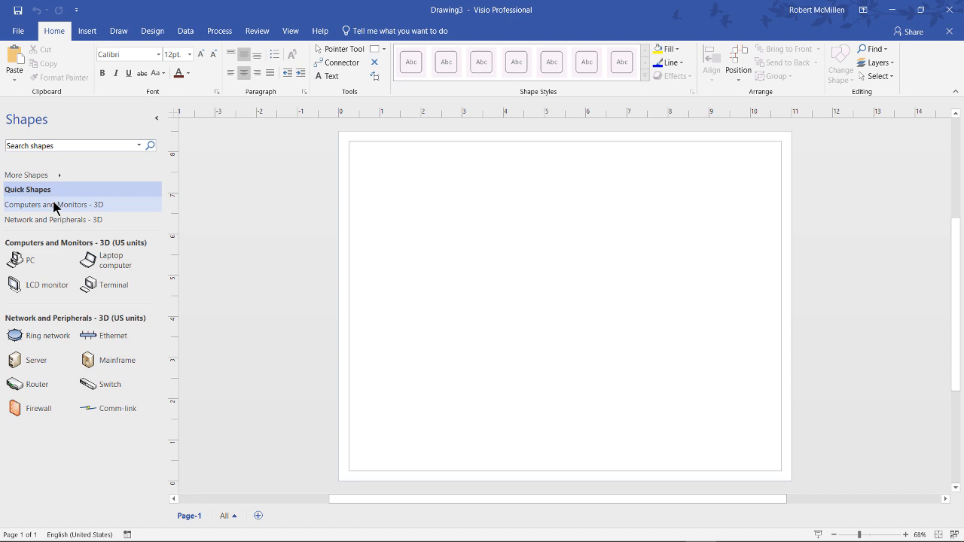
mouse_move(54, 220)
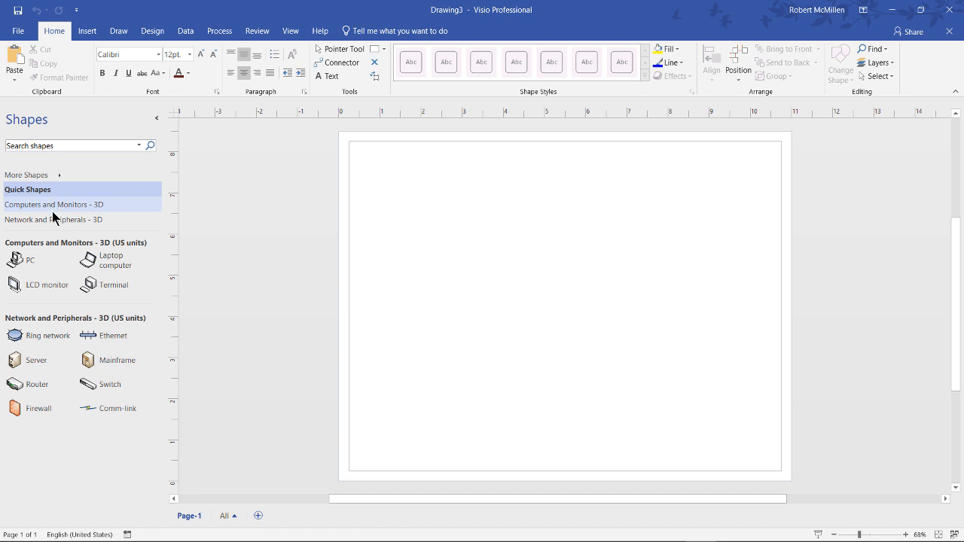
click(54, 220)
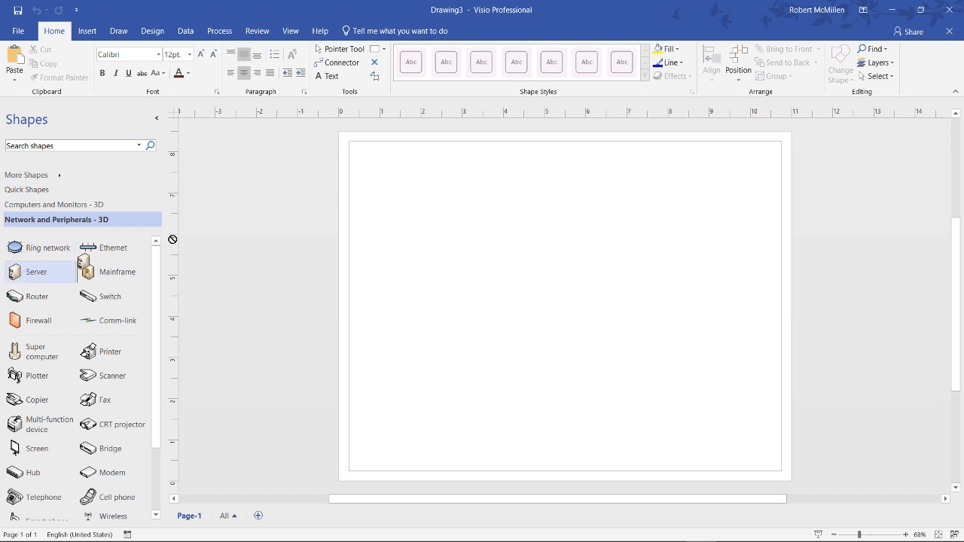
- Place a server at the top with a mainframe to its left and a printer to its right
drag(36, 271, 538, 204)
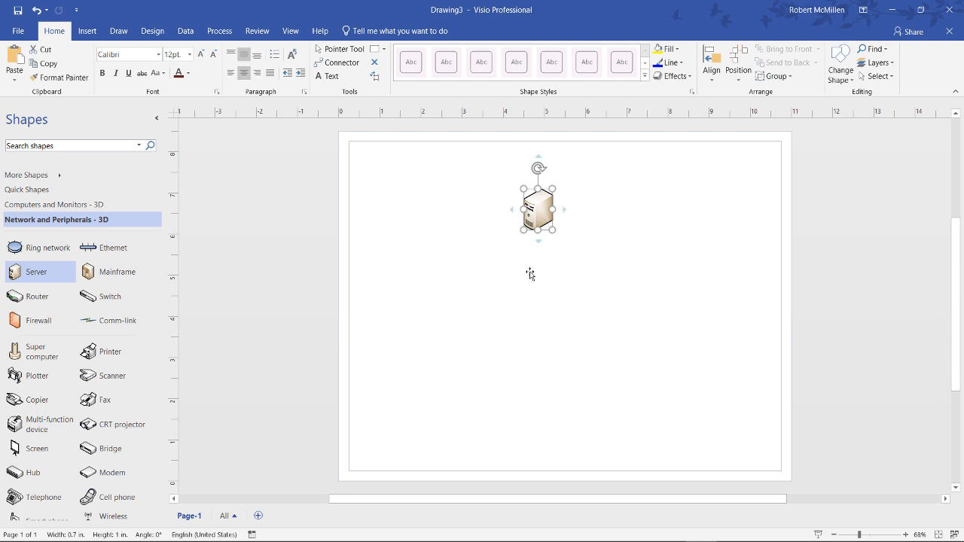
click(536, 293)
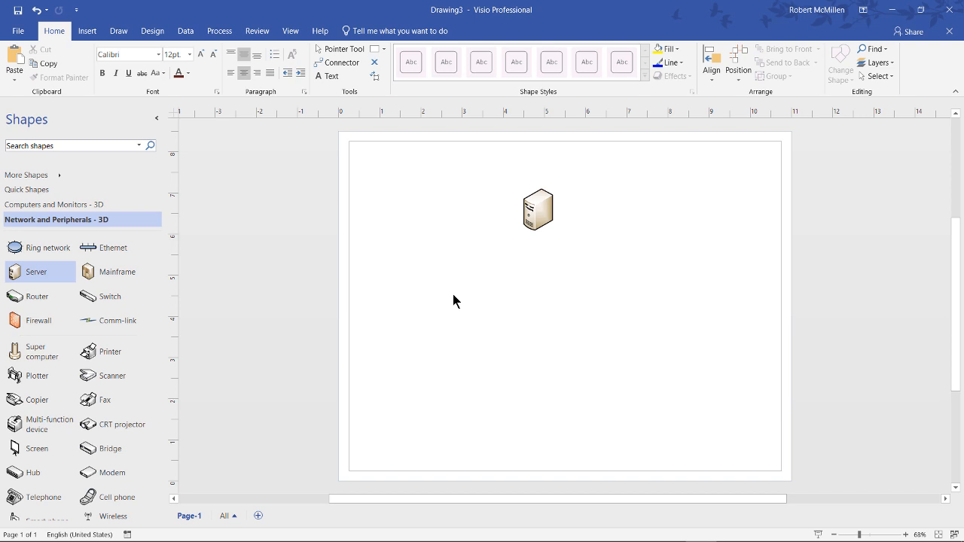
drag(117, 272, 444, 265)
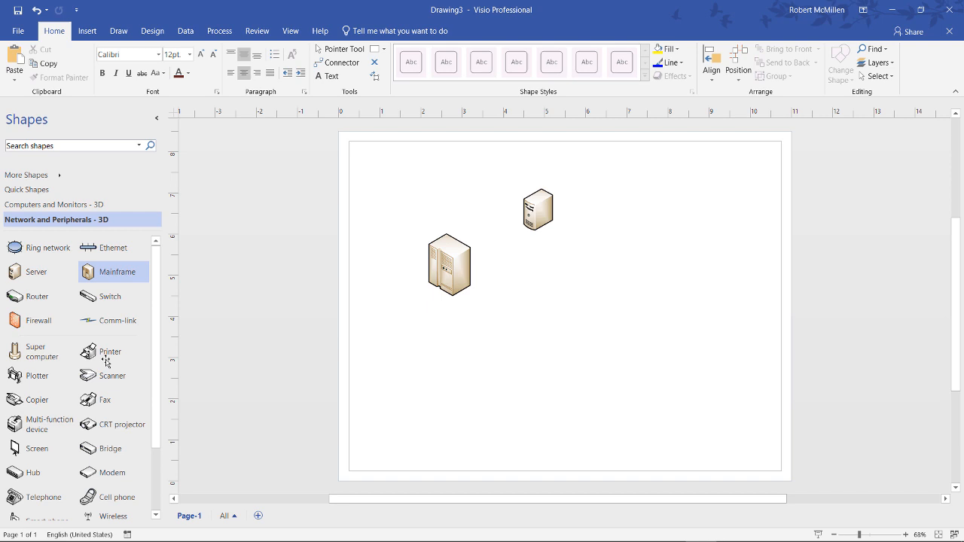
drag(110, 353, 578, 288)
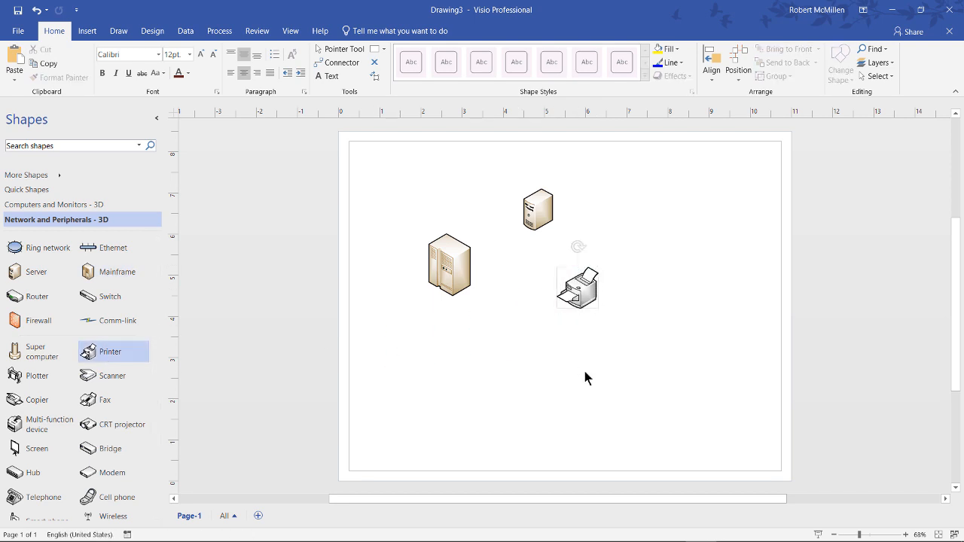
- Add an auto-connected tower device below the printer
click(577, 287)
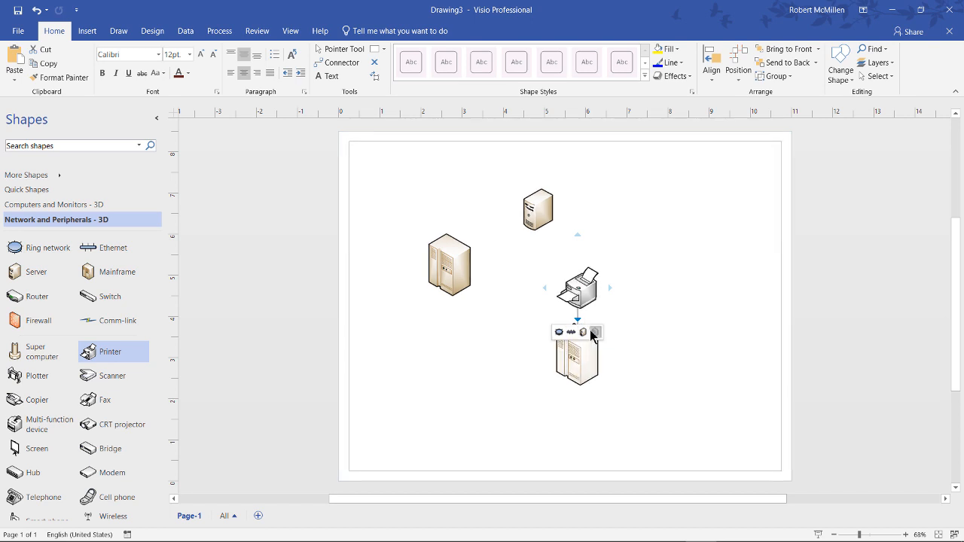
click(576, 354)
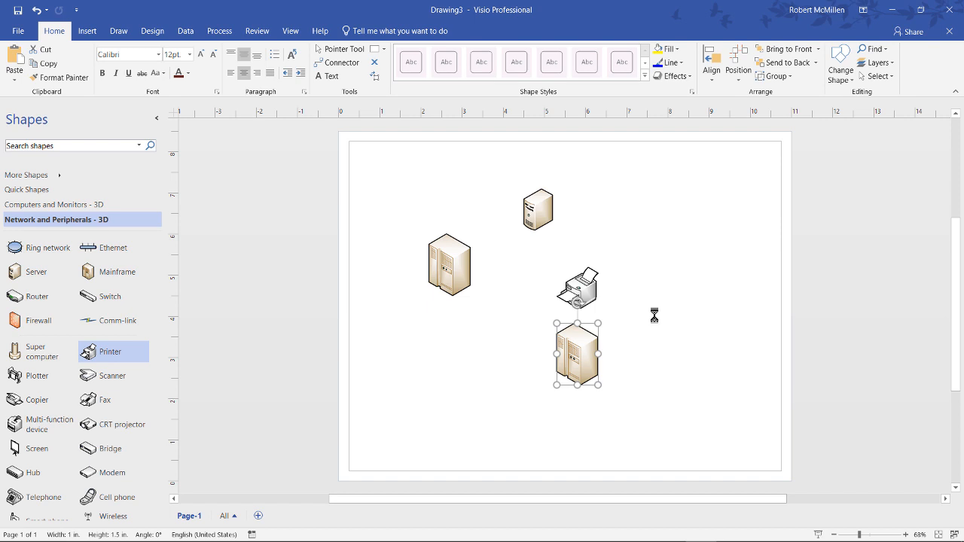
- Delete the extra tower and place a modem and a flat network device in the lower half
key(delete)
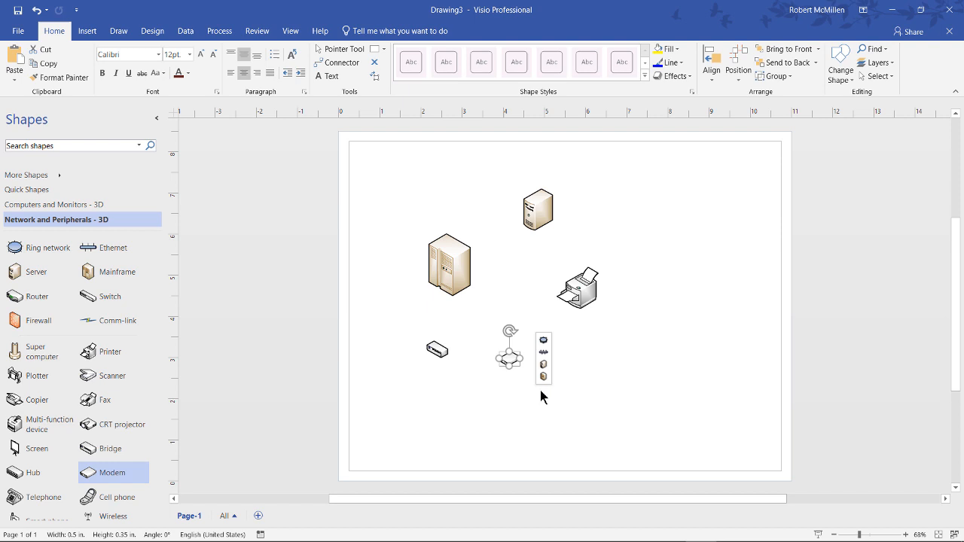
click(510, 348)
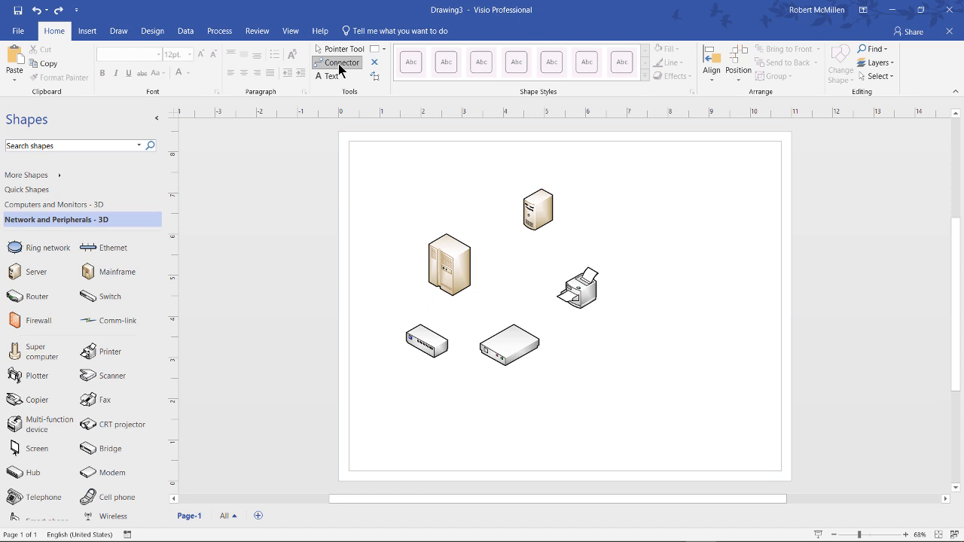
- Connect the mainframe, server, printer and flat device with connectors, then go to the File screen
click(509, 345)
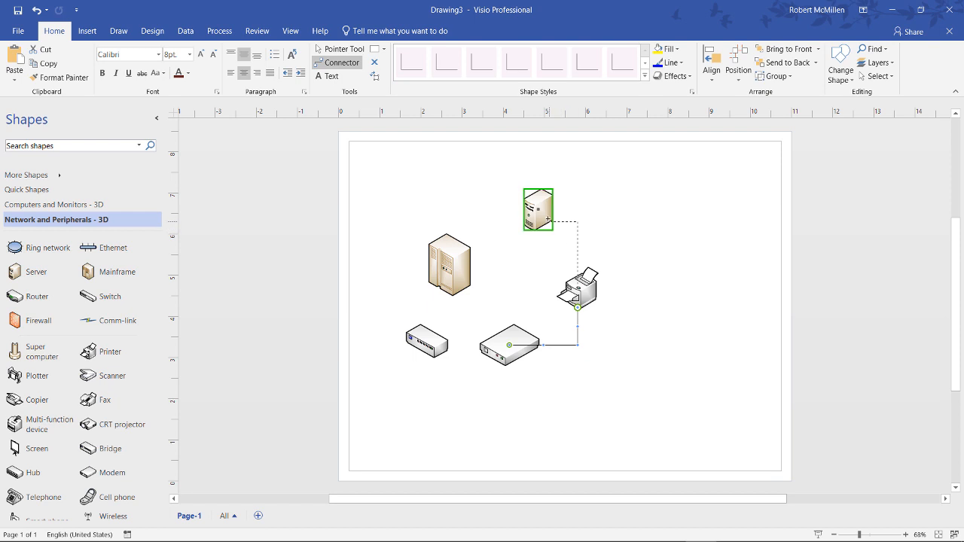
click(538, 209)
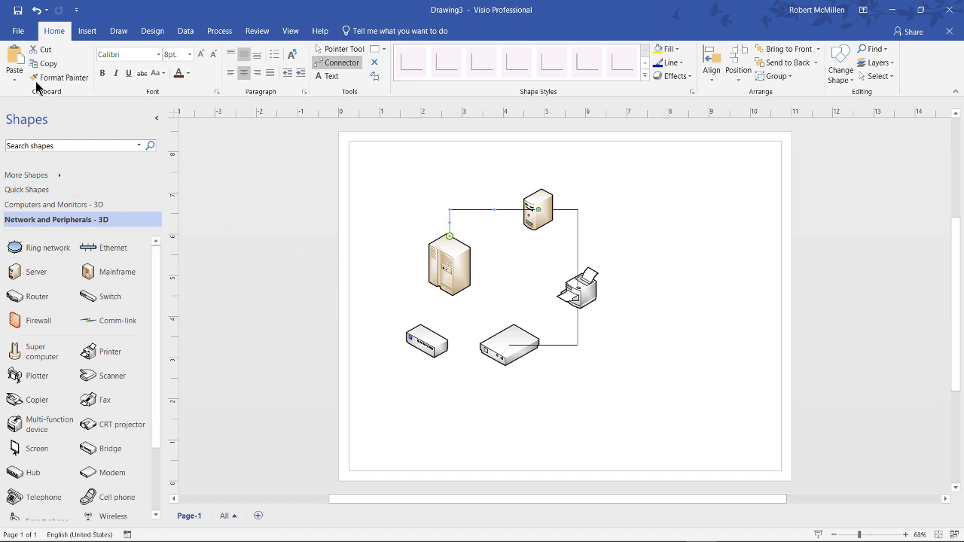
click(18, 30)
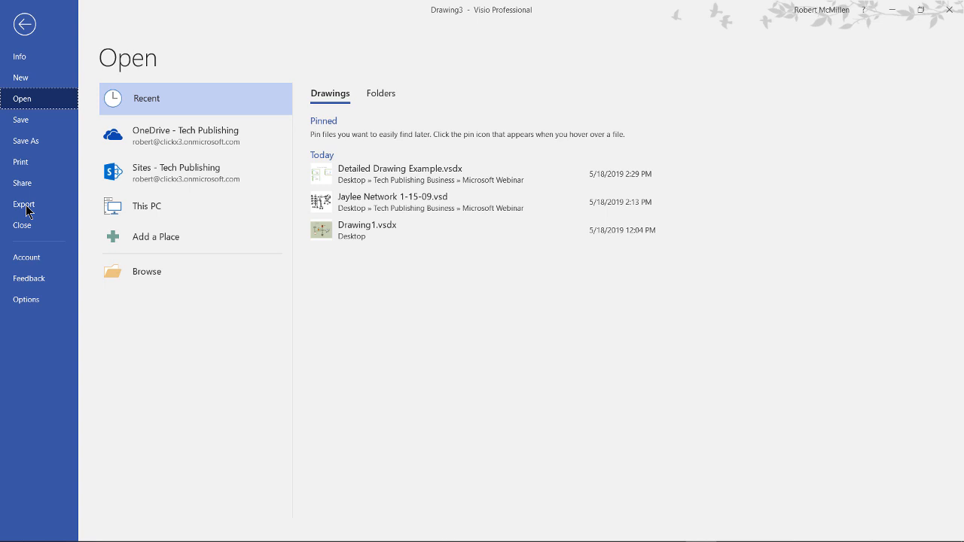
- Create a second blank drawing from the Network > Basic Network Diagram template
click(21, 77)
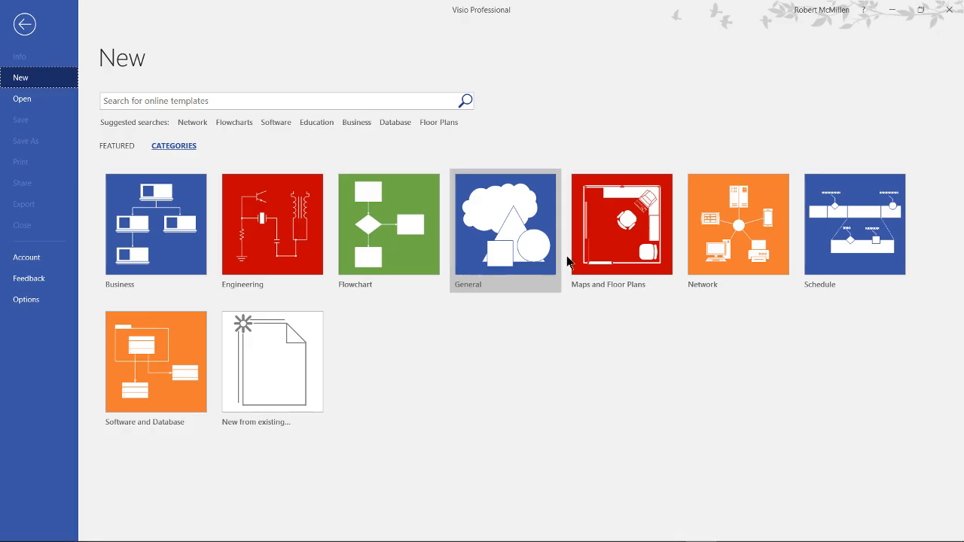
click(739, 223)
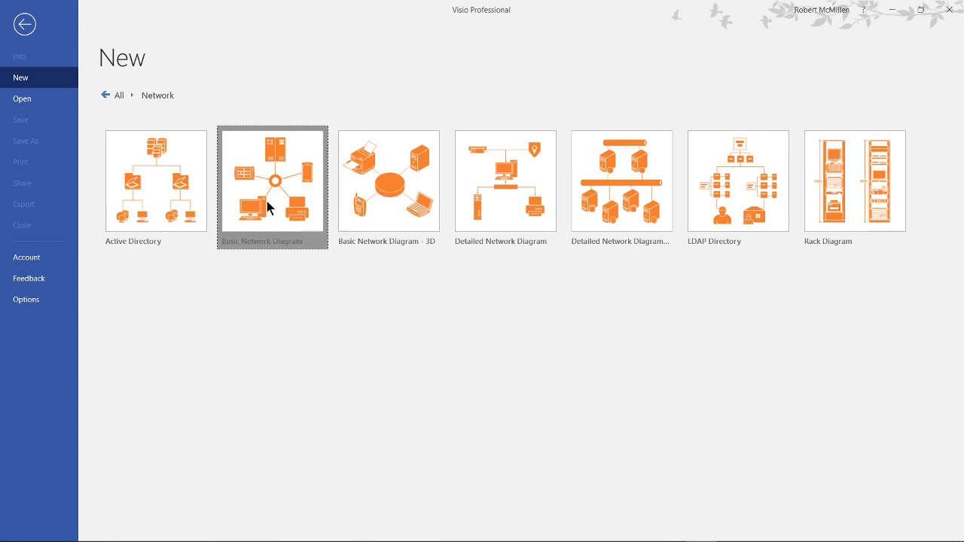
click(271, 180)
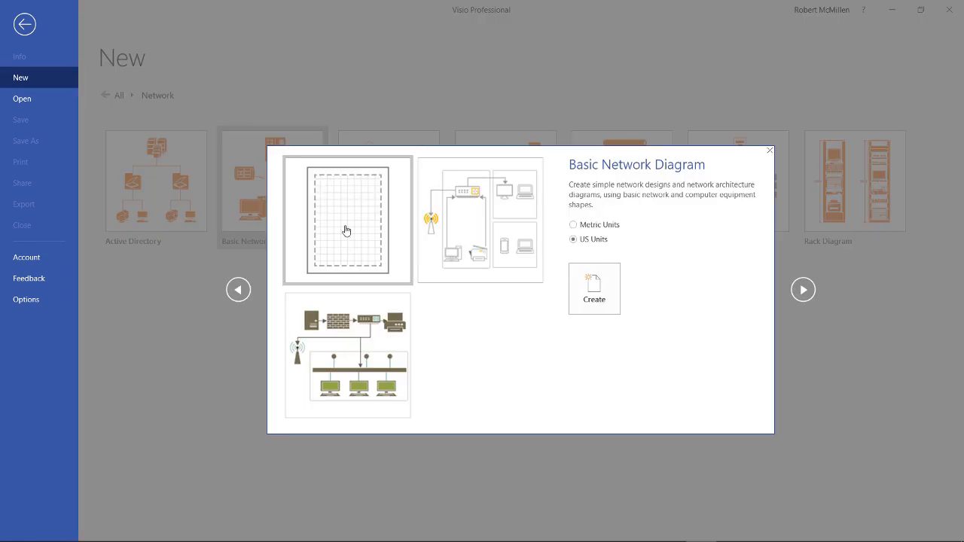
click(594, 290)
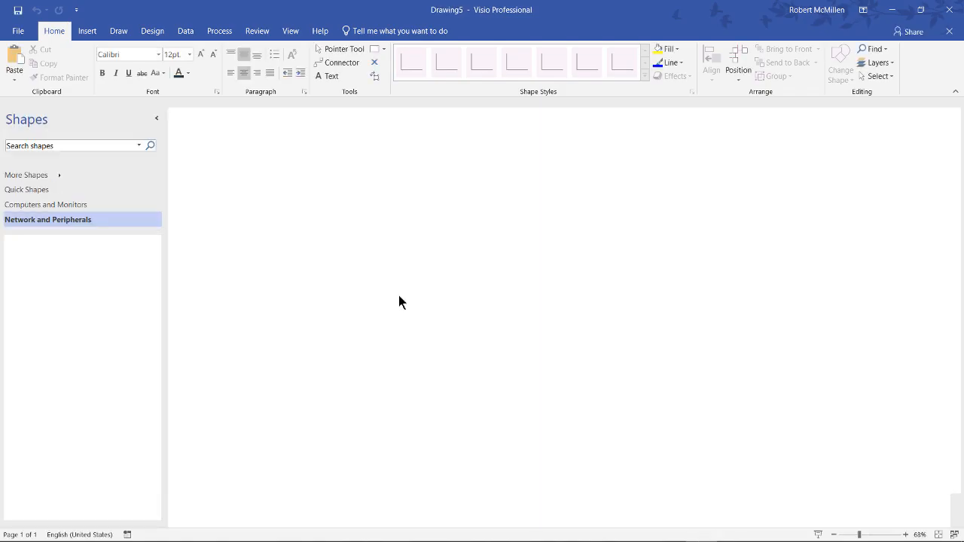
- Place a server, then search shapes for '3d' and add a cylinder beside it
drag(109, 271, 401, 220)
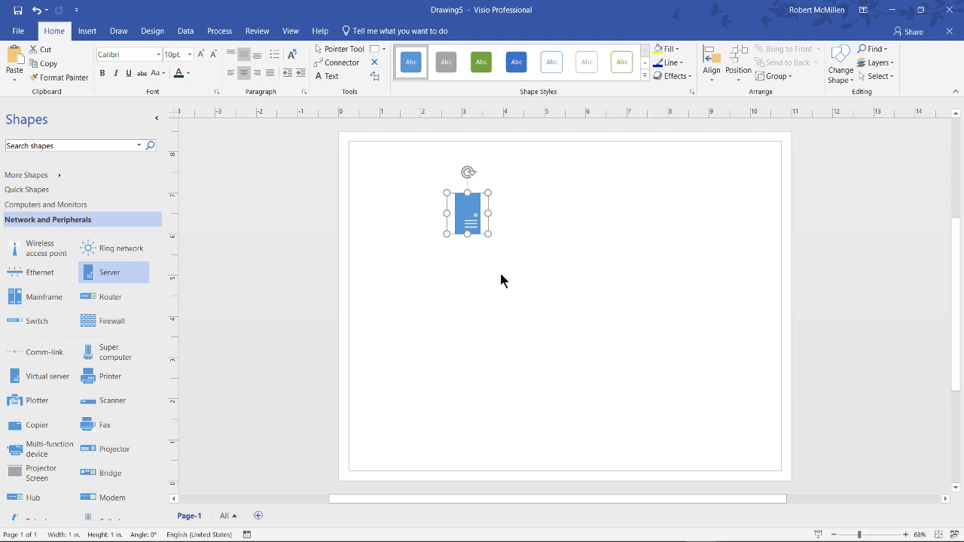
click(73, 145)
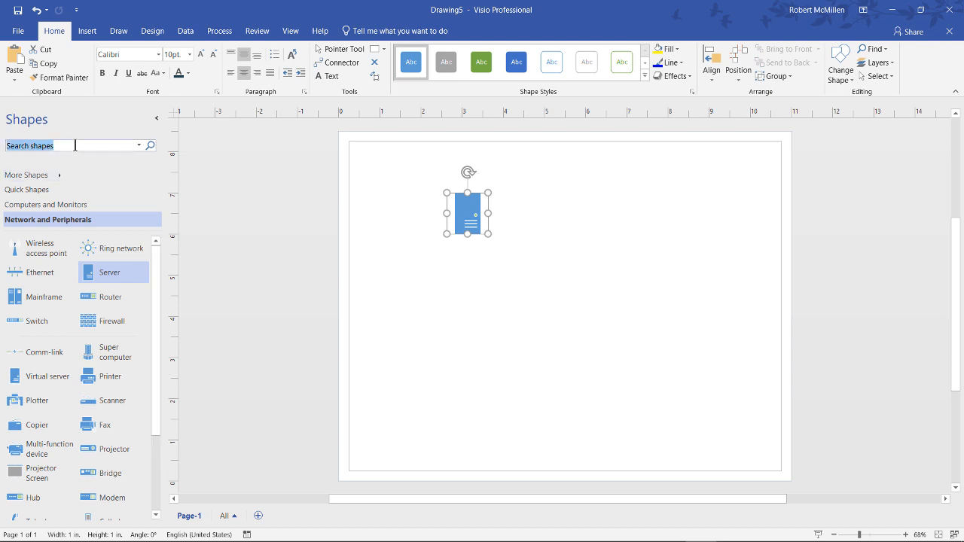
click(72, 145)
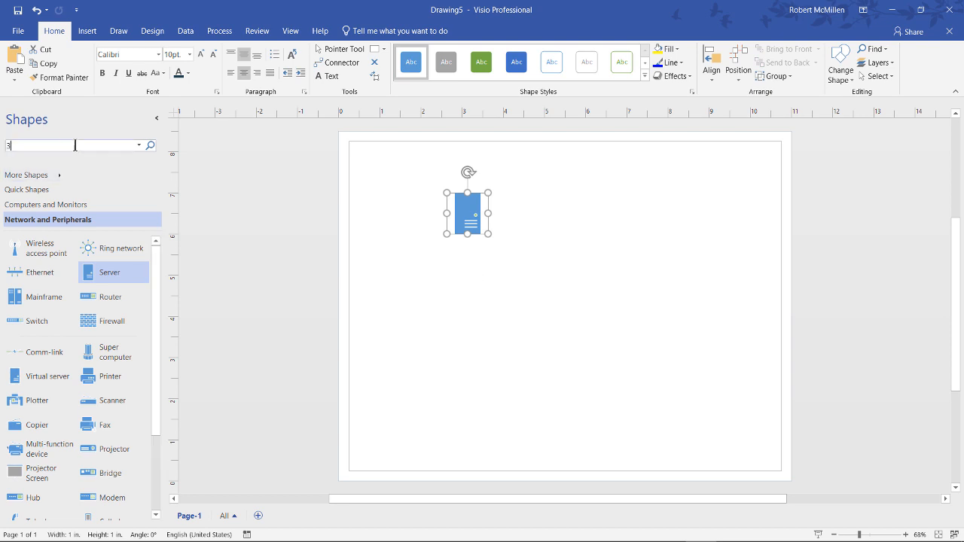
text(3d)
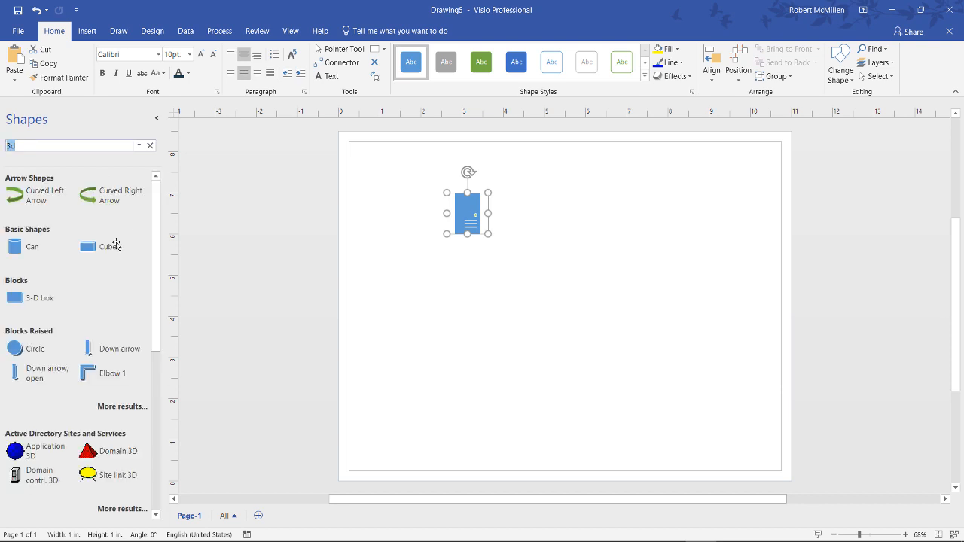
scroll(down, 3)
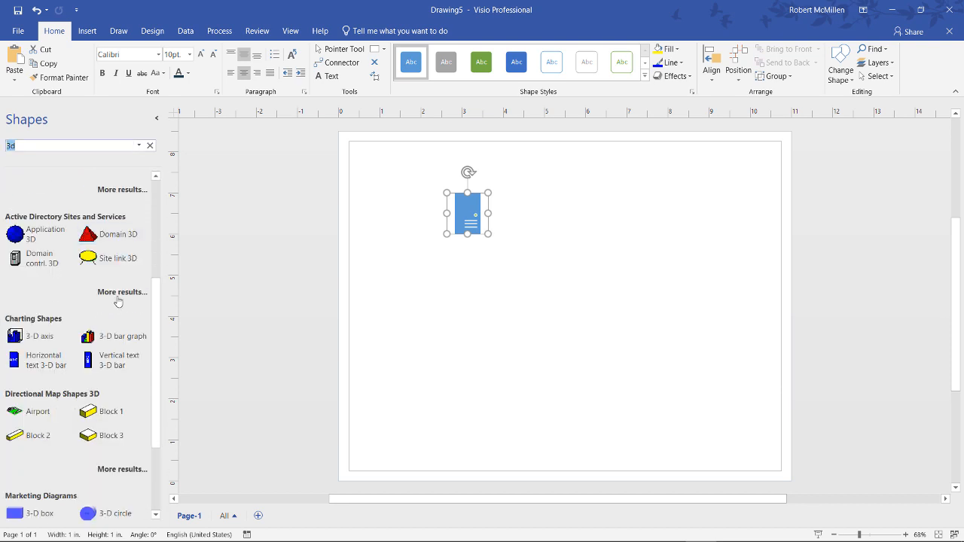
scroll(down, 3)
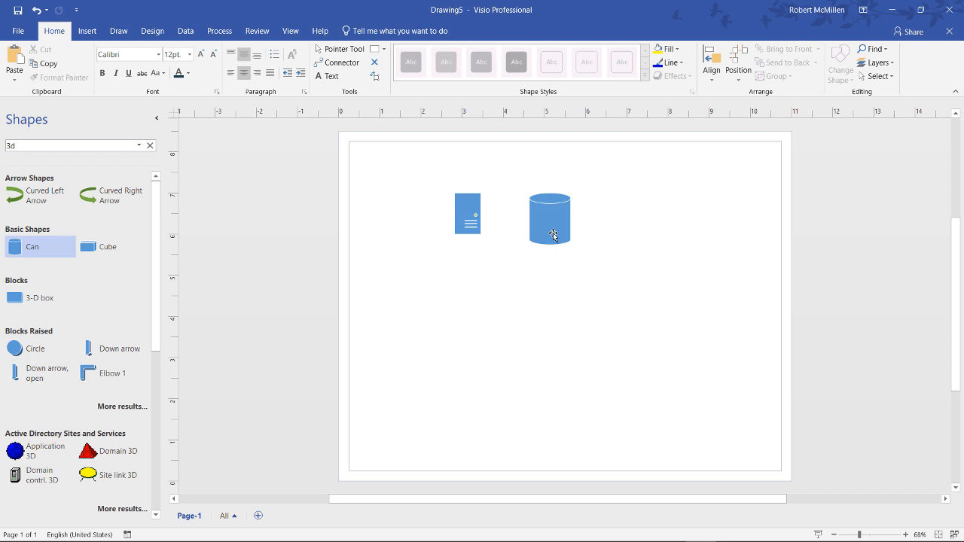
click(467, 214)
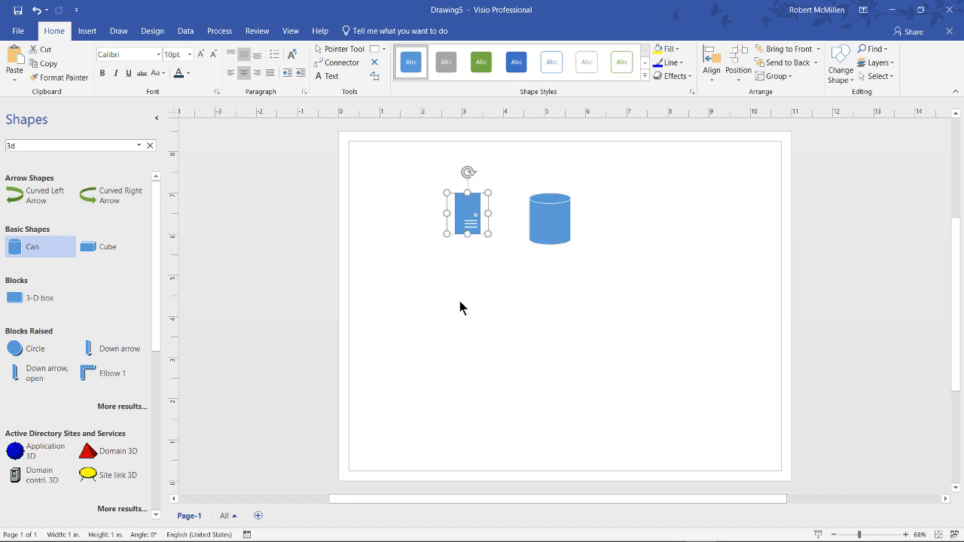
- Clear the shape search and show the More Shapes collections list
click(150, 145)
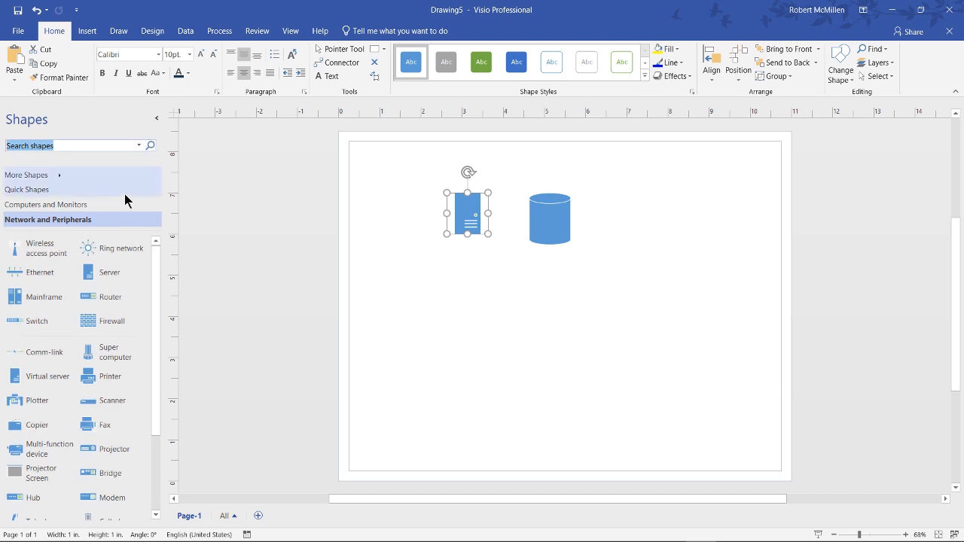
click(25, 174)
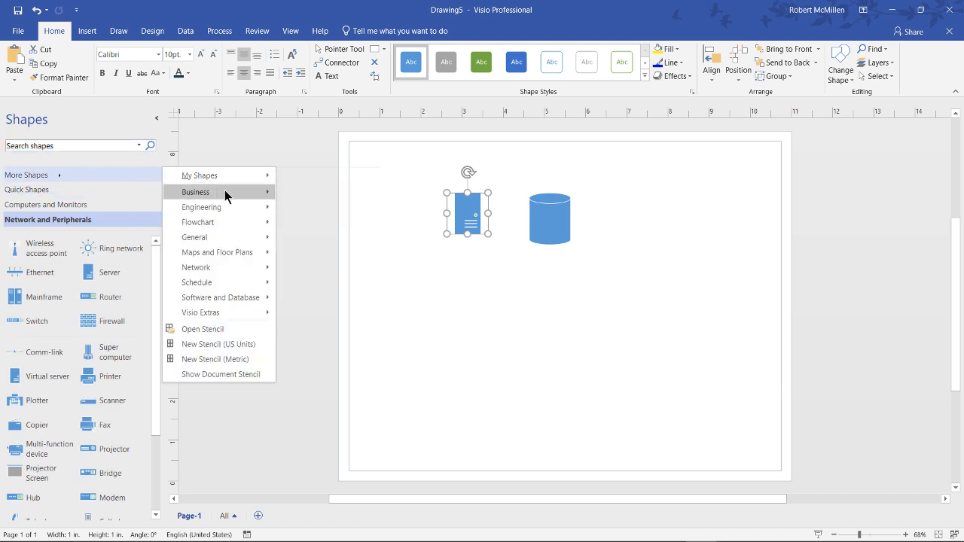
mouse_move(196, 268)
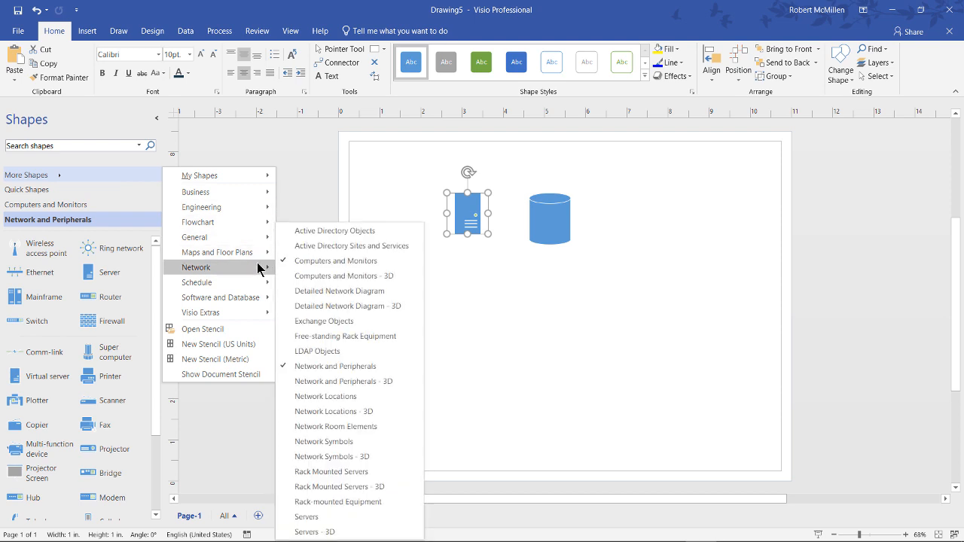
mouse_move(334, 275)
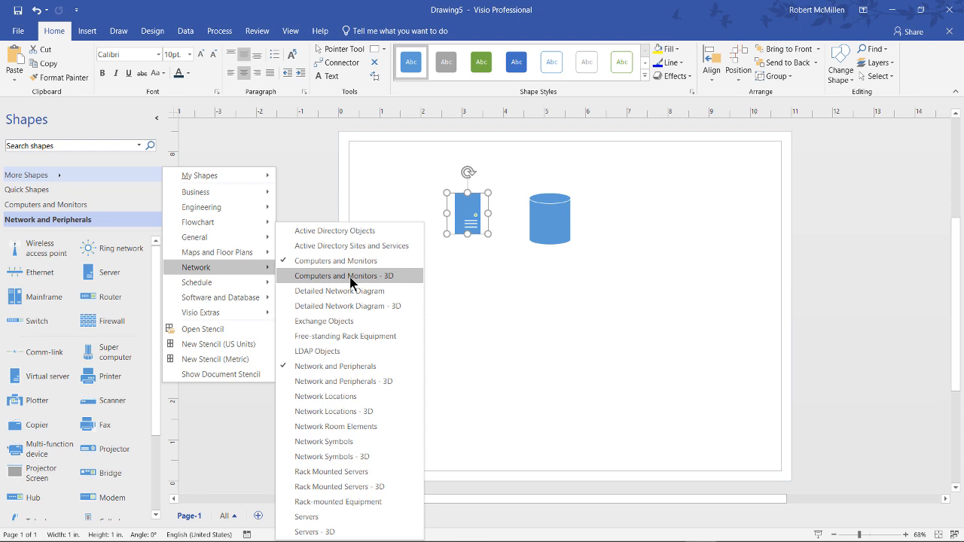
- Add the Computers and Monitors - 3D stencil and drop a 3D PC below the server
click(340, 276)
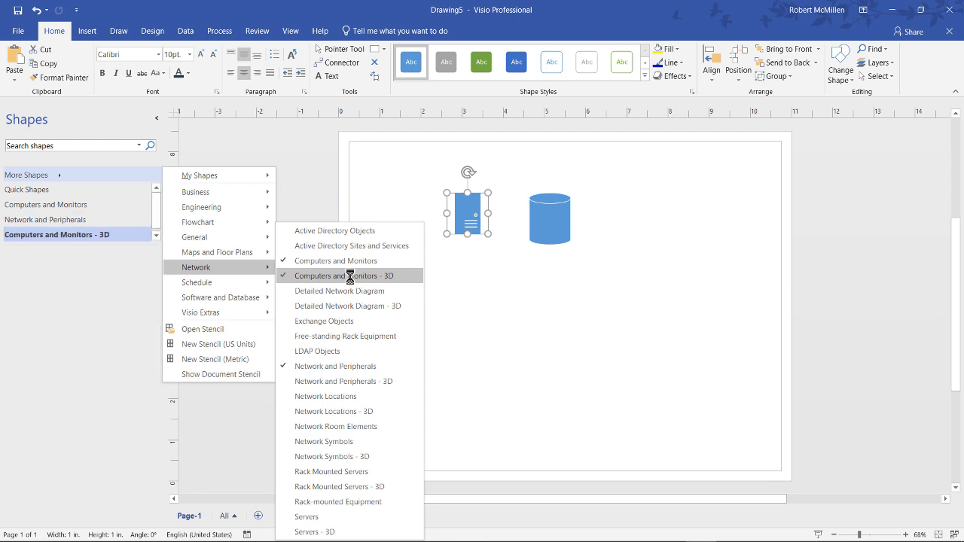
click(345, 275)
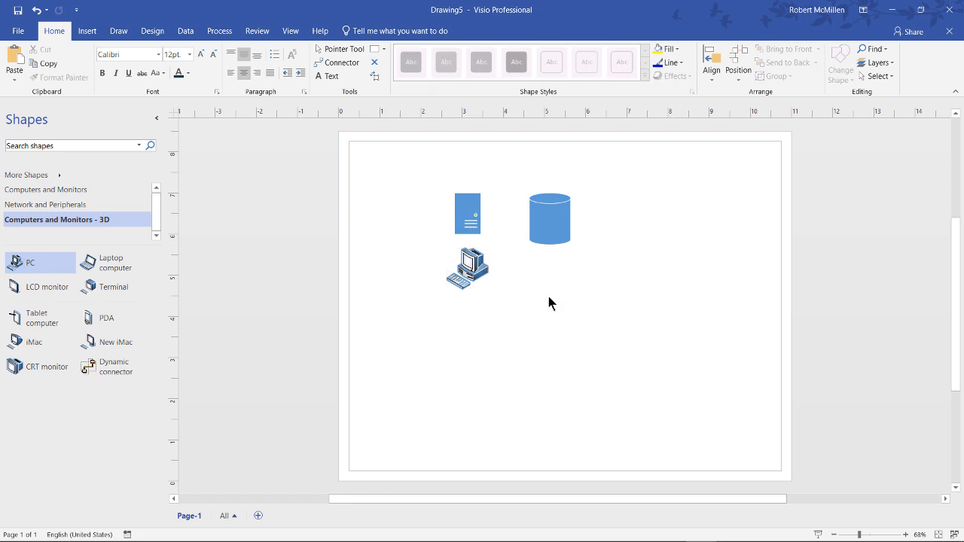
- Enlarge the 3D PC to 2.5 in by 2.5 in and restyle it in purple-grey tones
click(467, 268)
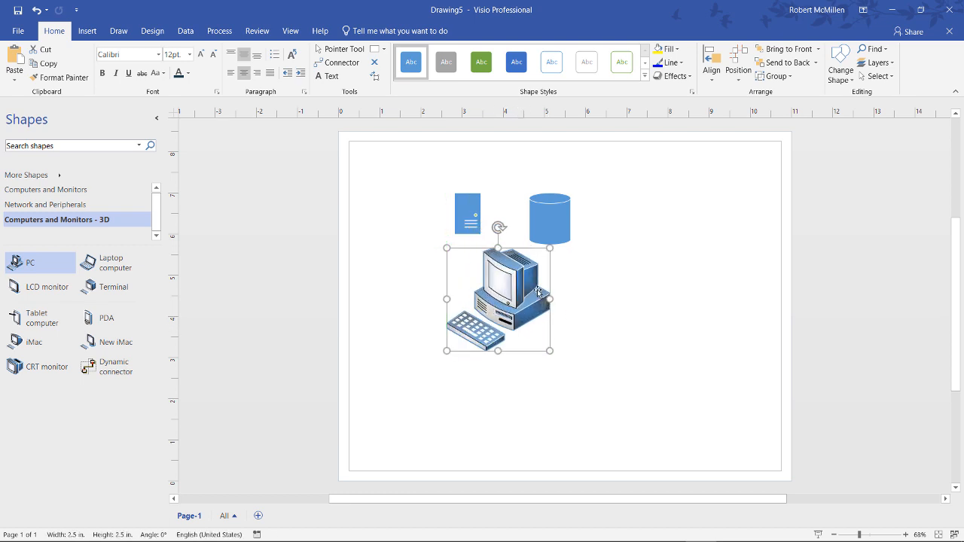
click(482, 61)
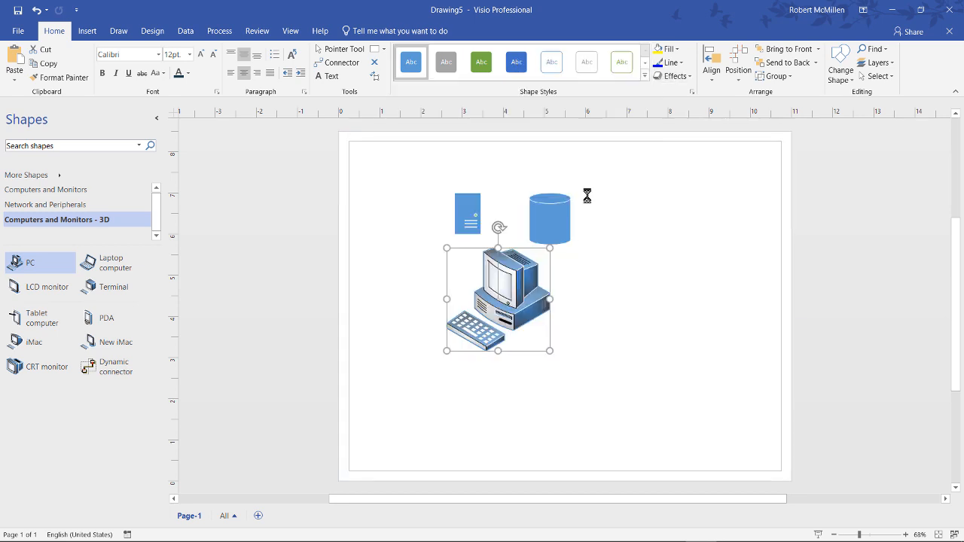
click(482, 61)
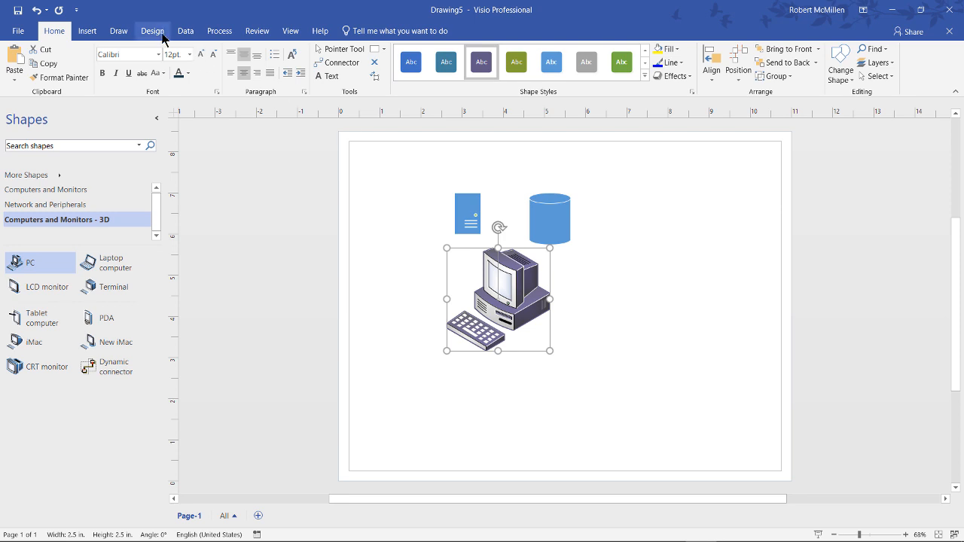
- Apply a grey-olive Design theme to the drawing and adjust the shape styles on Home
click(152, 30)
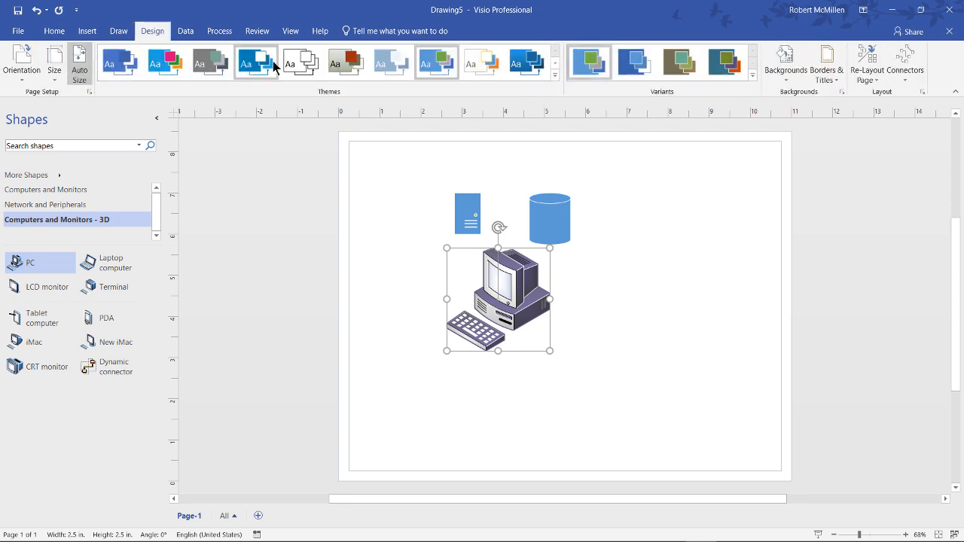
click(346, 63)
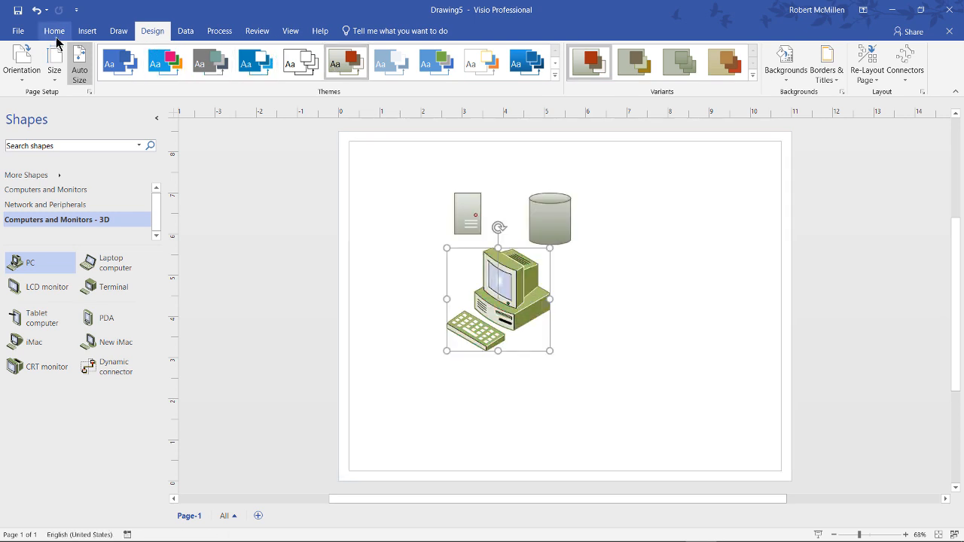
click(54, 30)
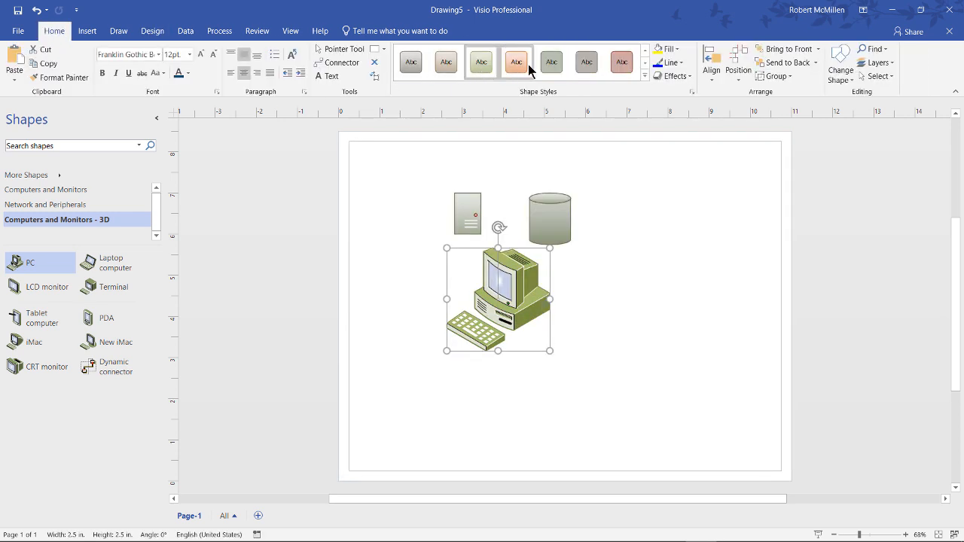
click(551, 62)
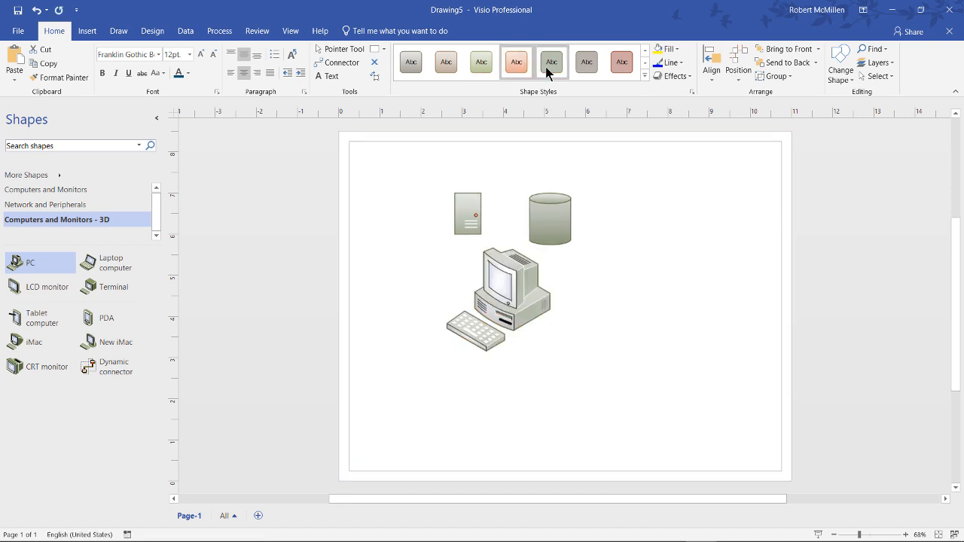